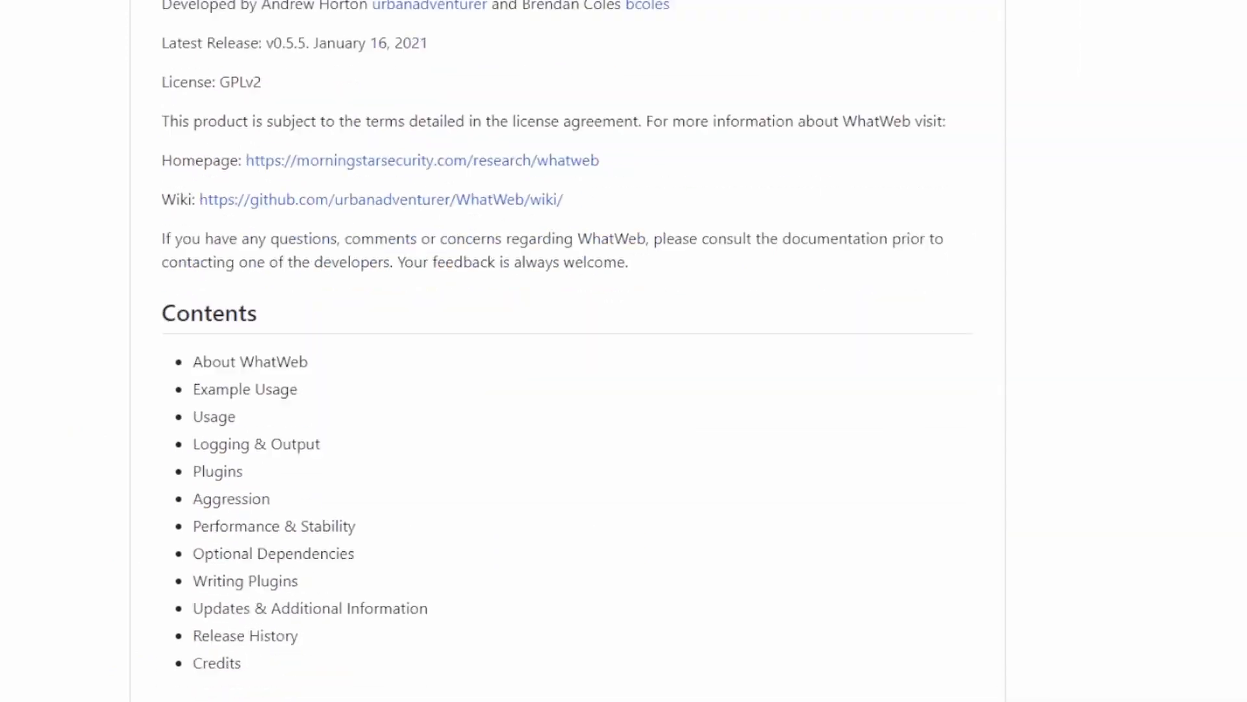
{"action": "scroll", "scroll_direction": "down", "scroll_amount": 3}
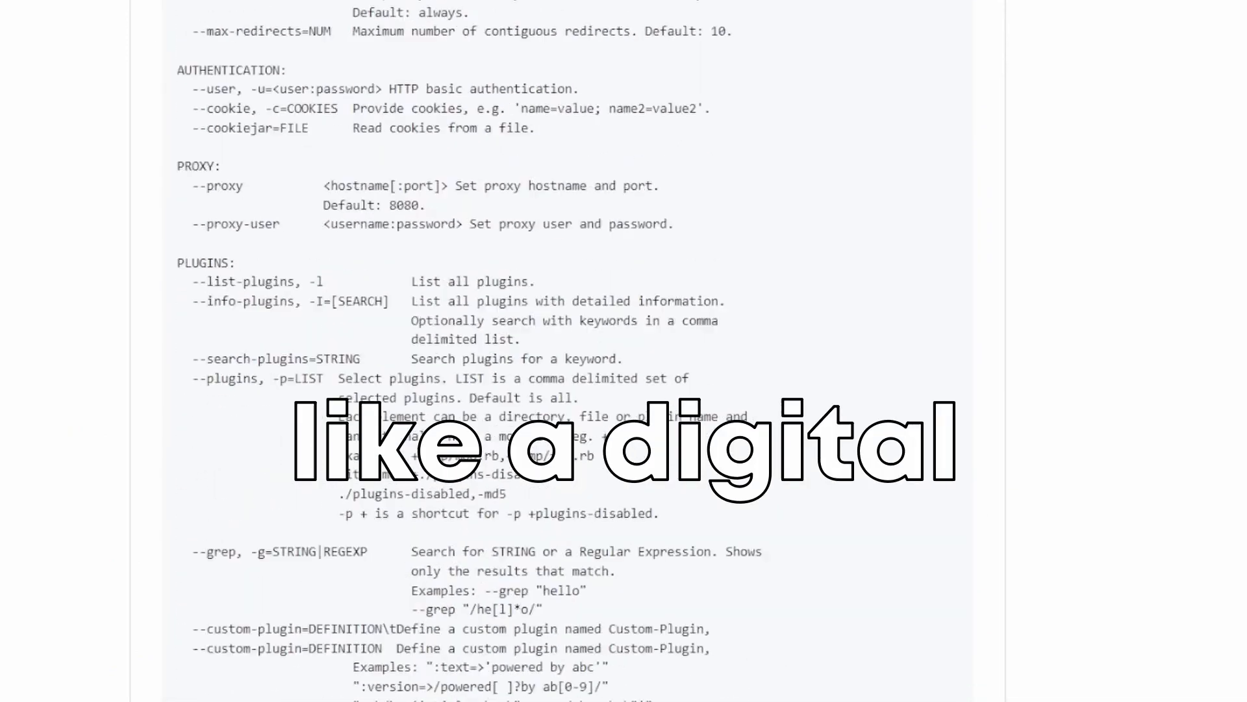
{"action": "scroll", "scroll_direction": "down", "scroll_amount": 3}
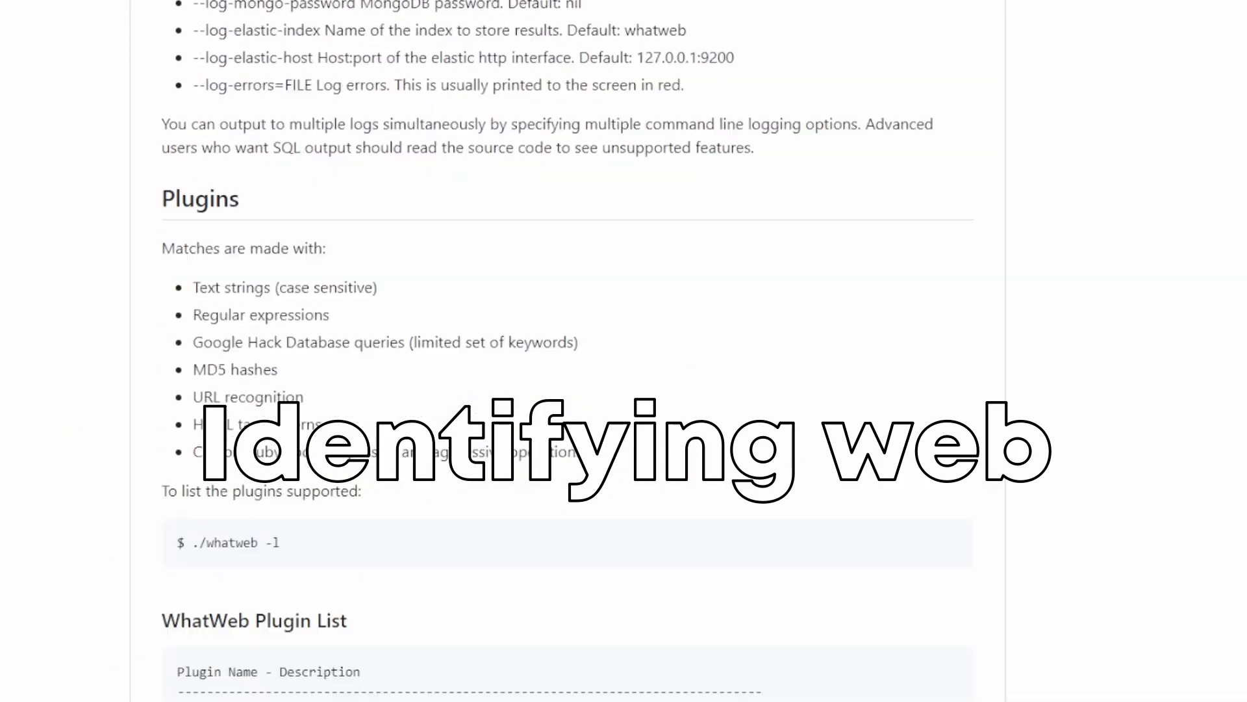